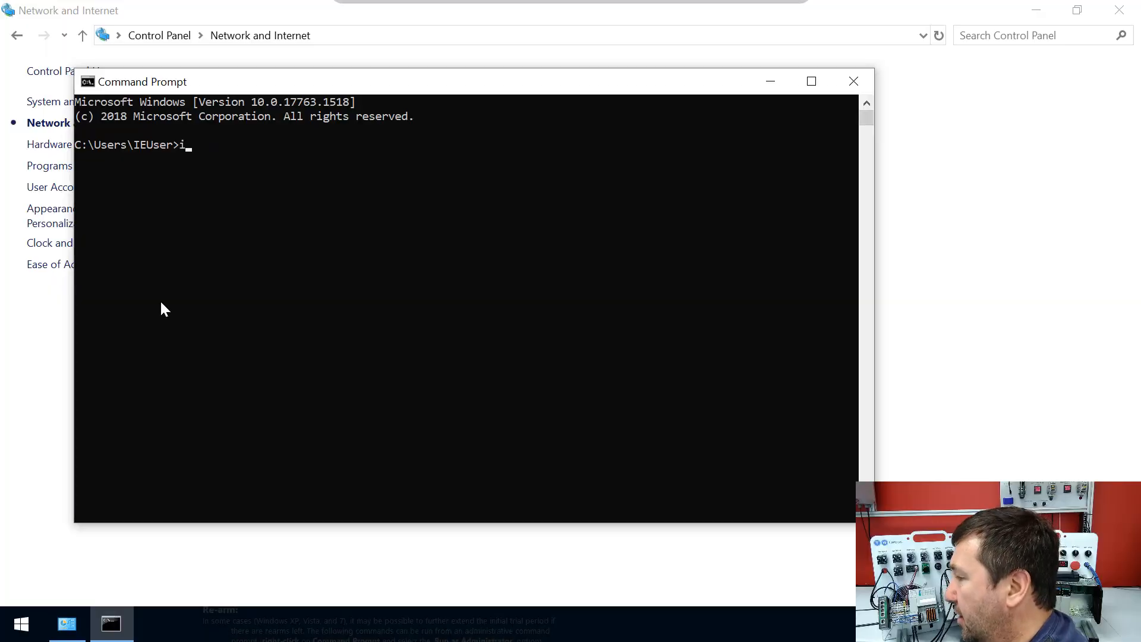
type("pconfig")
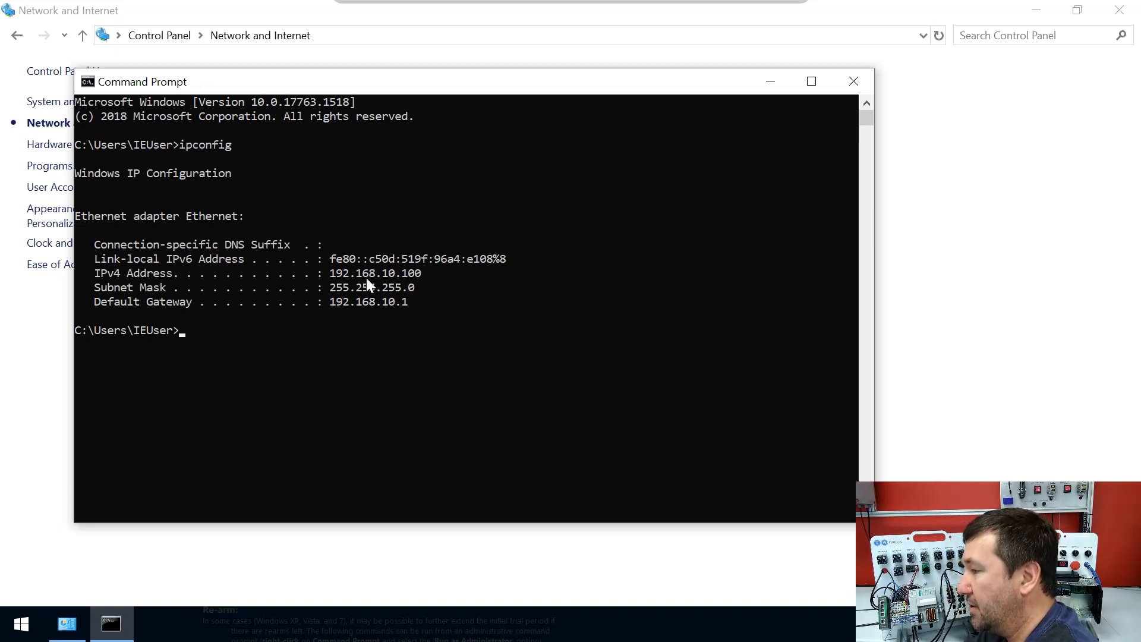
mouse_move(390, 284)
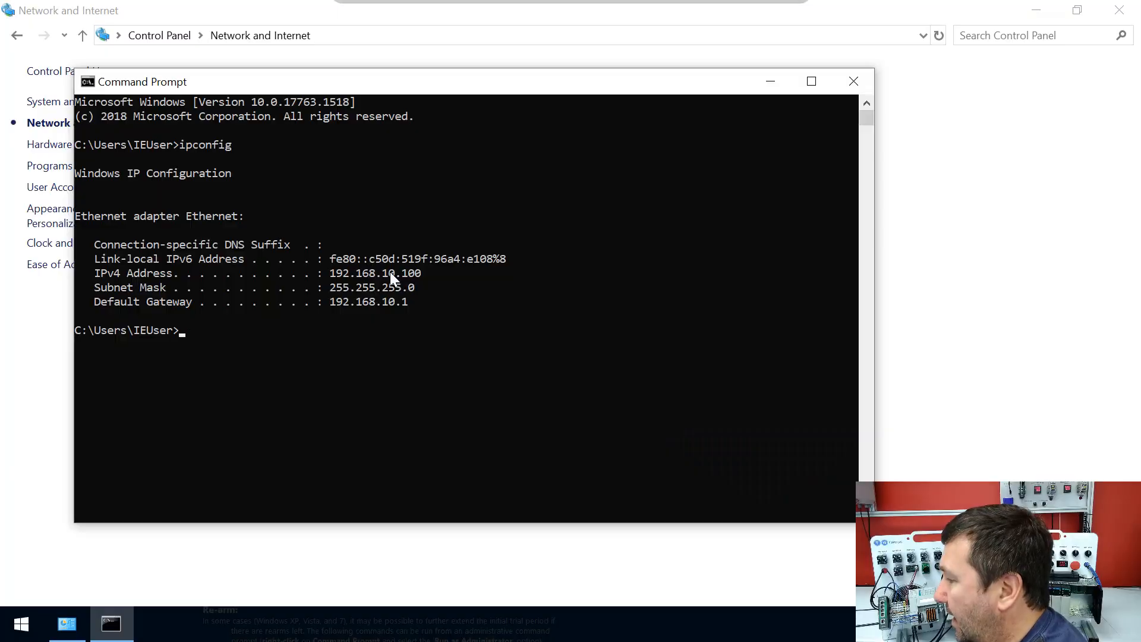
type("ping 19")
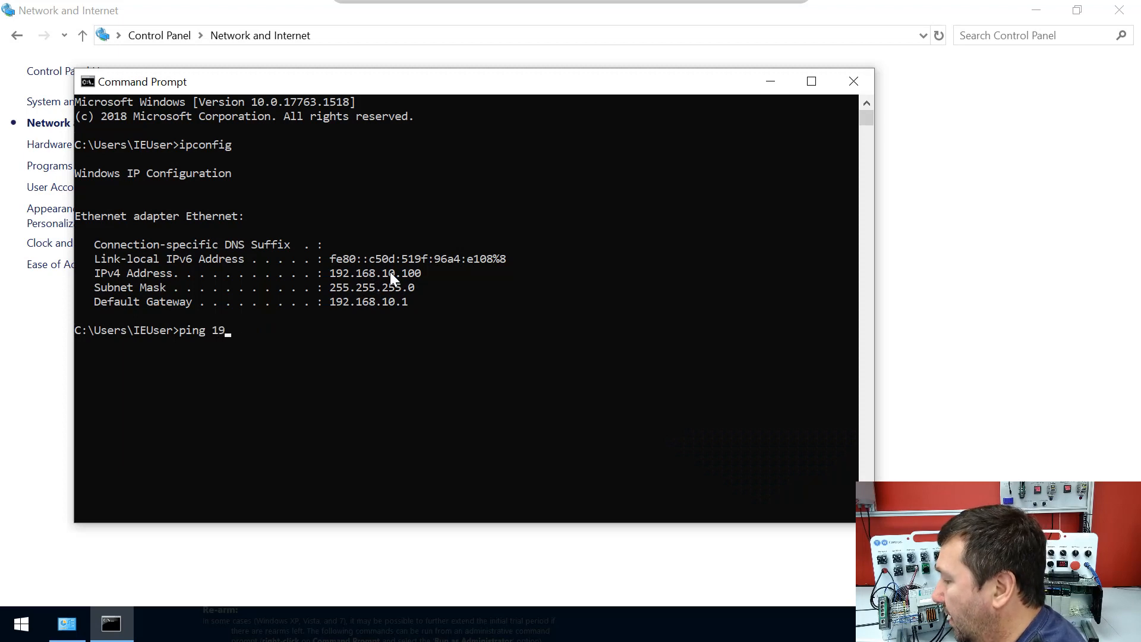
type("2.168")
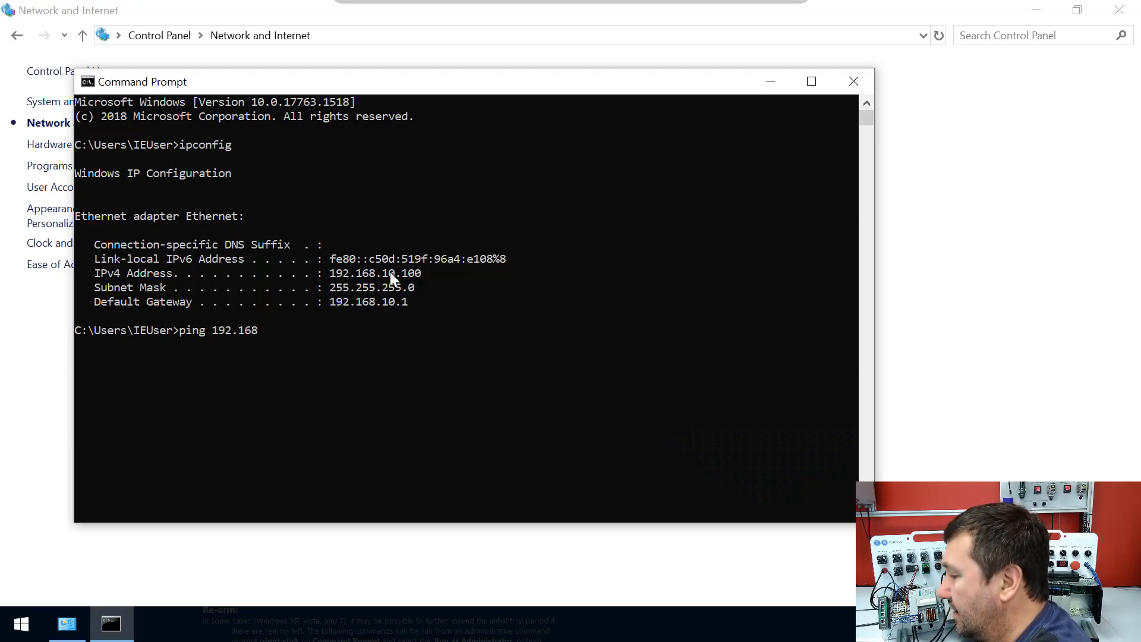
type("20.")
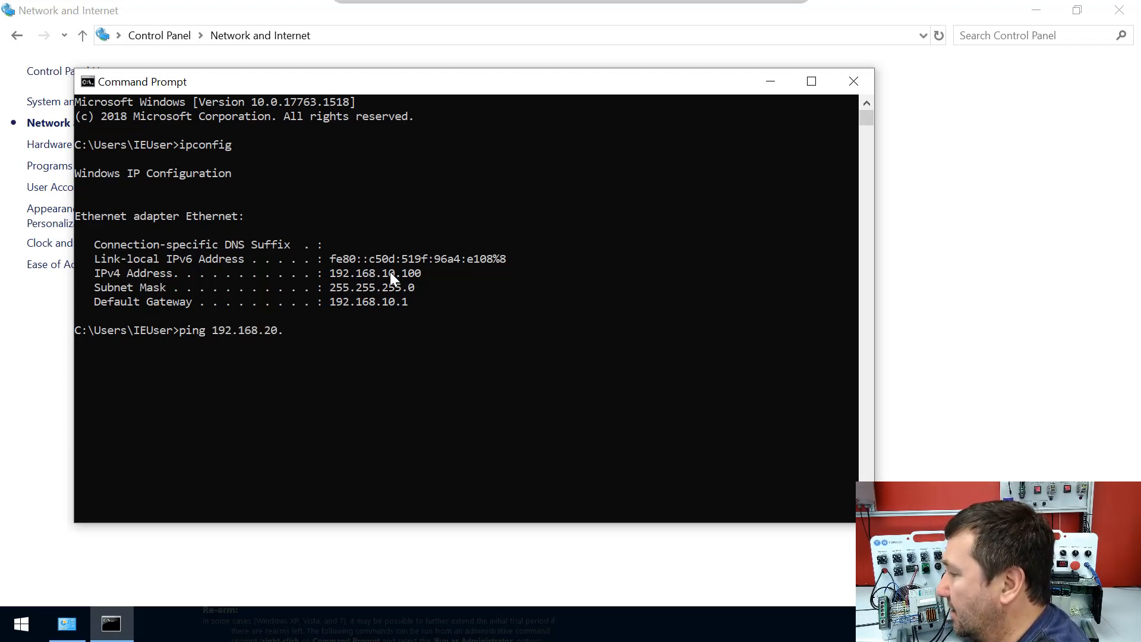